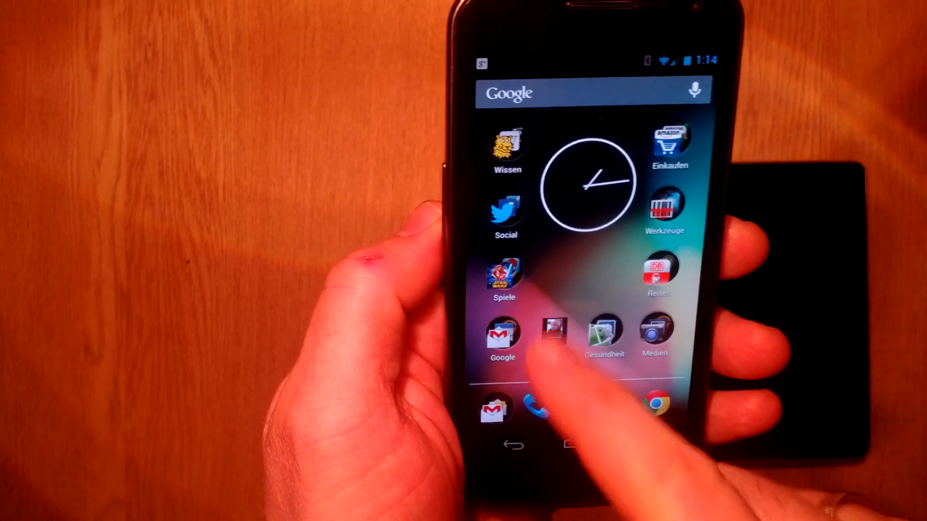
# Launch the Photo Calendar app from the home screen.
pyautogui.click(554, 336)
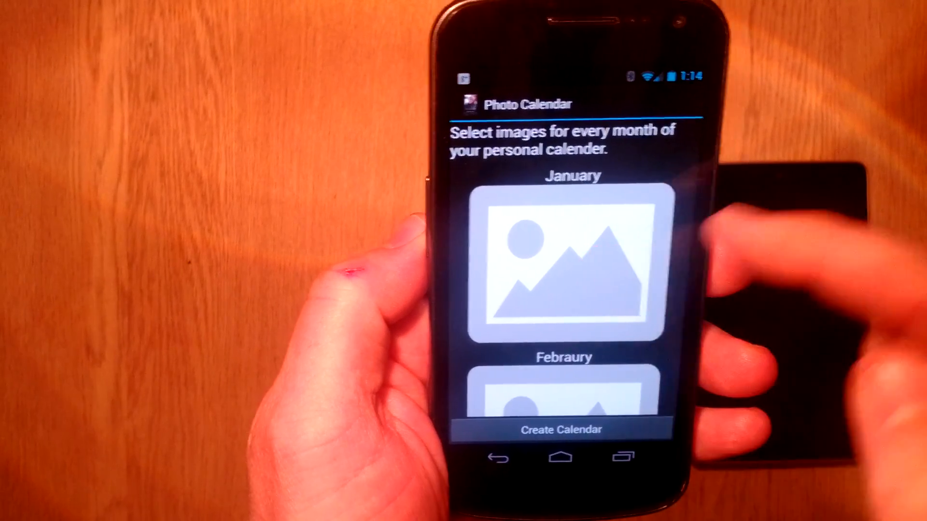
pyautogui.click(569, 265)
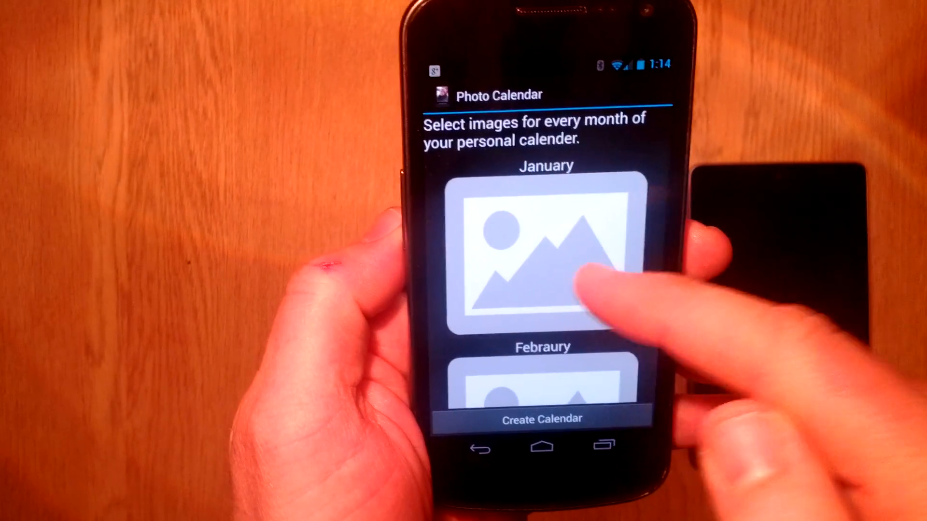
pyautogui.click(541, 257)
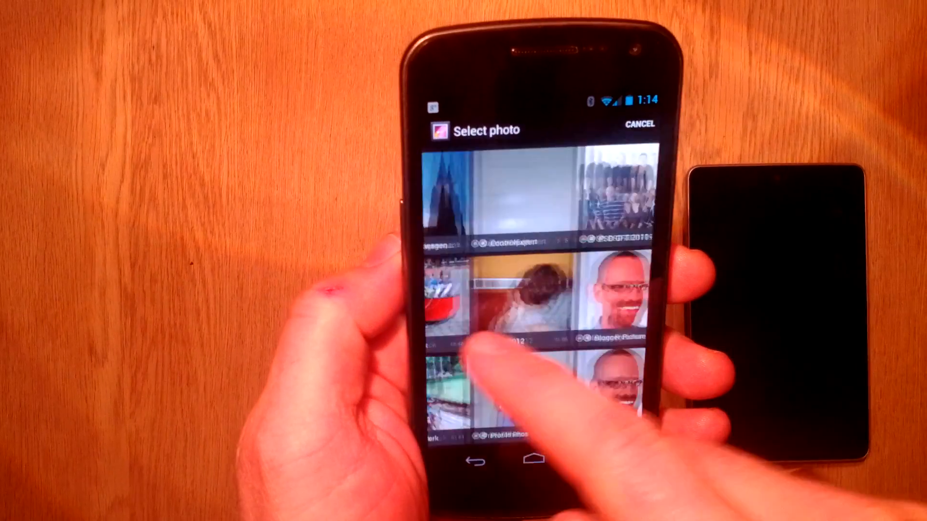
pyautogui.scroll(-3)
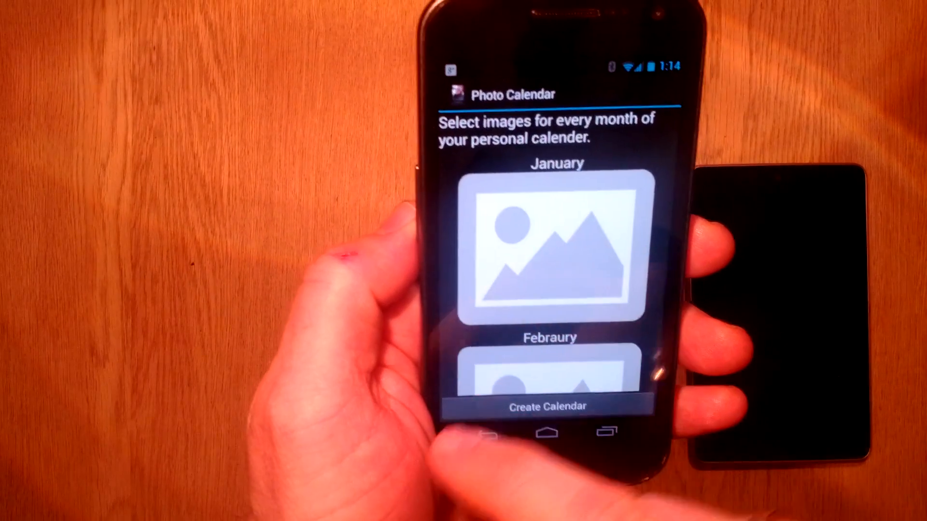
# Fill the January slot with 01.jpg from the Dropbox Fotokalender folder.
pyautogui.click(552, 248)
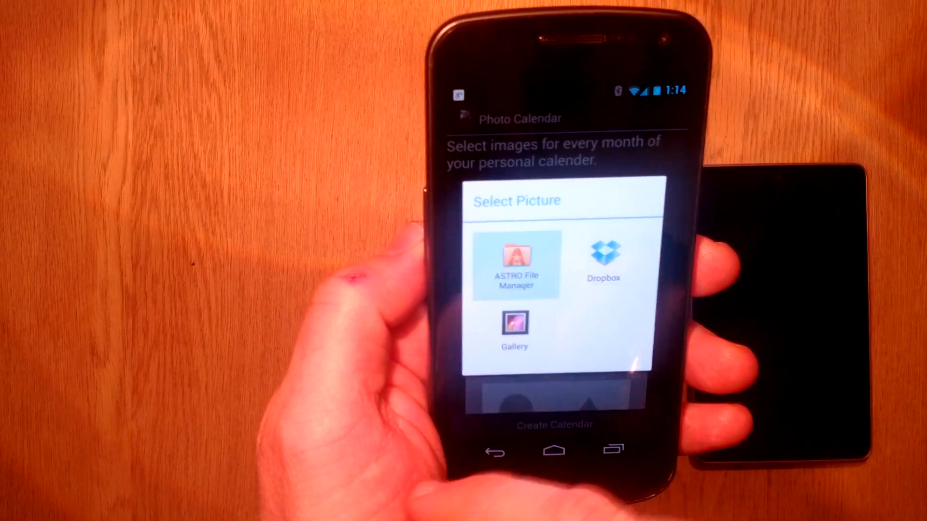
pyautogui.click(516, 259)
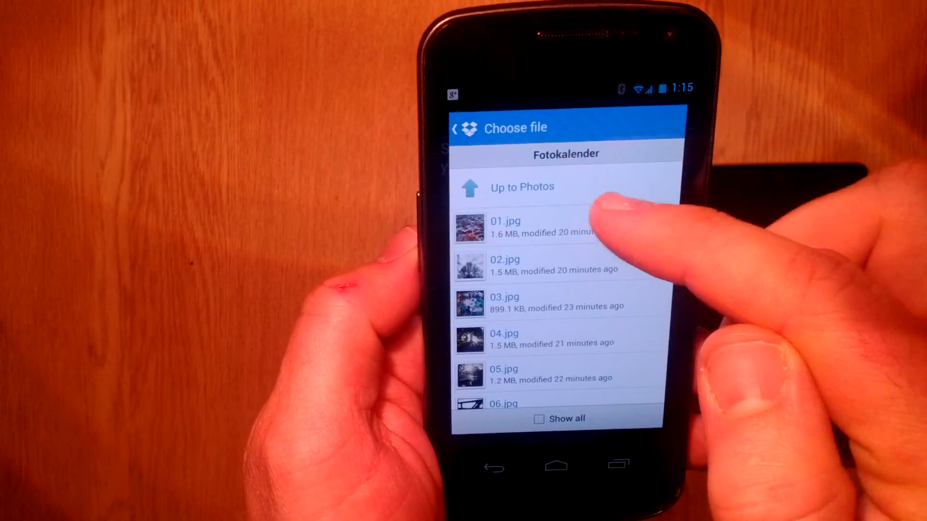
pyautogui.click(504, 228)
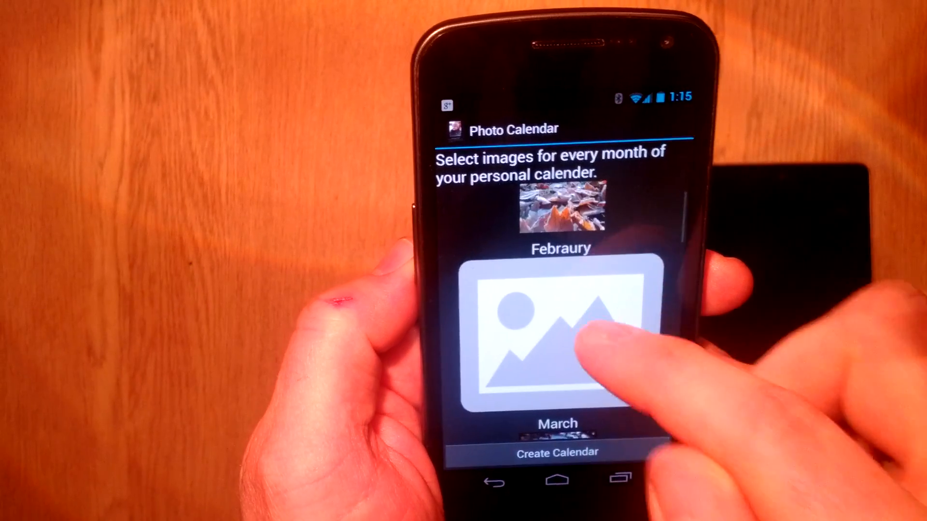
# Give February and the remaining months their photos and review the full twelve-month list.
pyautogui.click(559, 334)
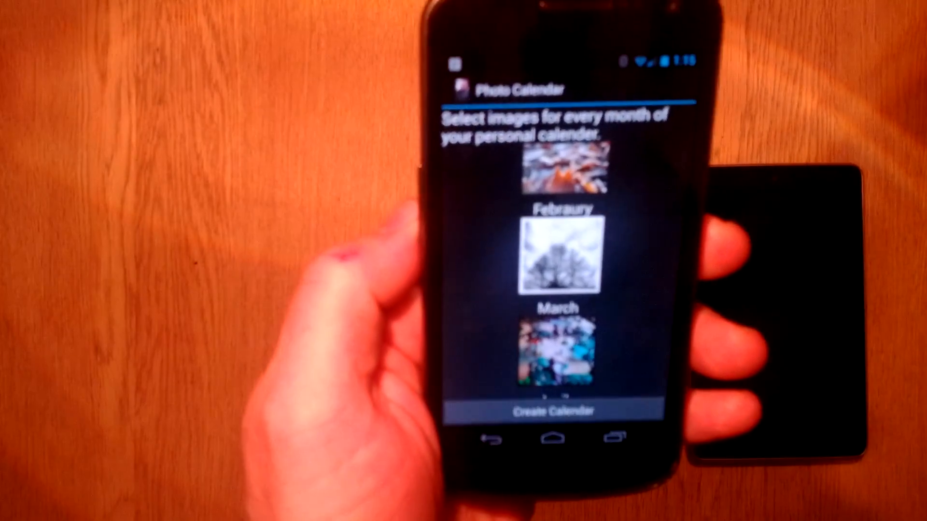
pyautogui.scroll(-3)
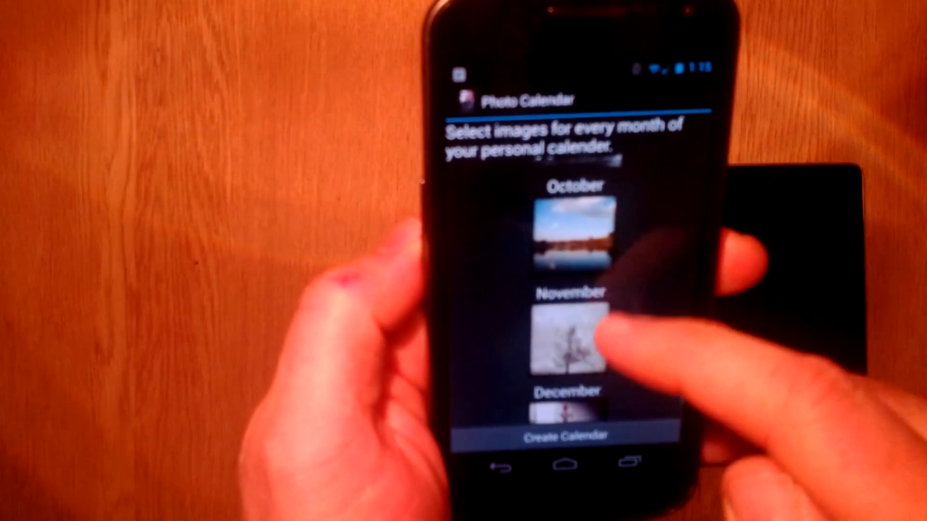
pyautogui.scroll(-3)
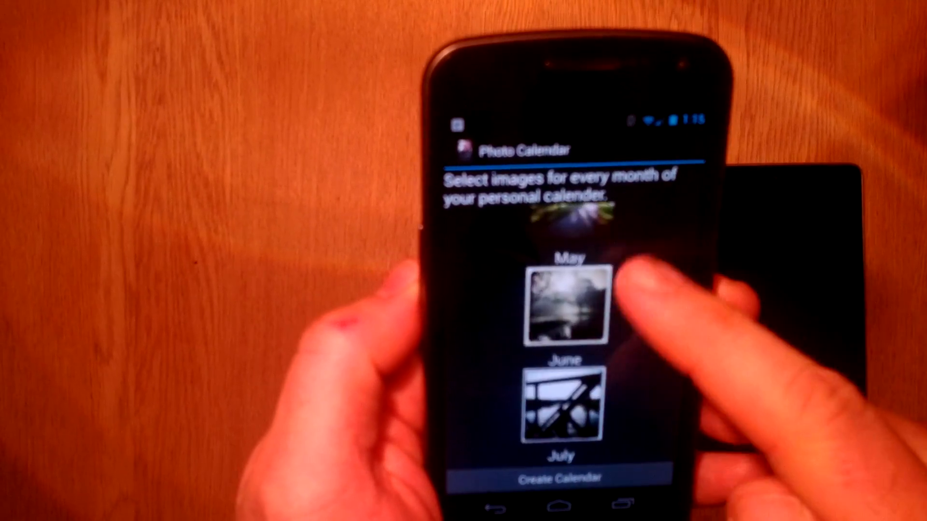
pyautogui.scroll(-3)
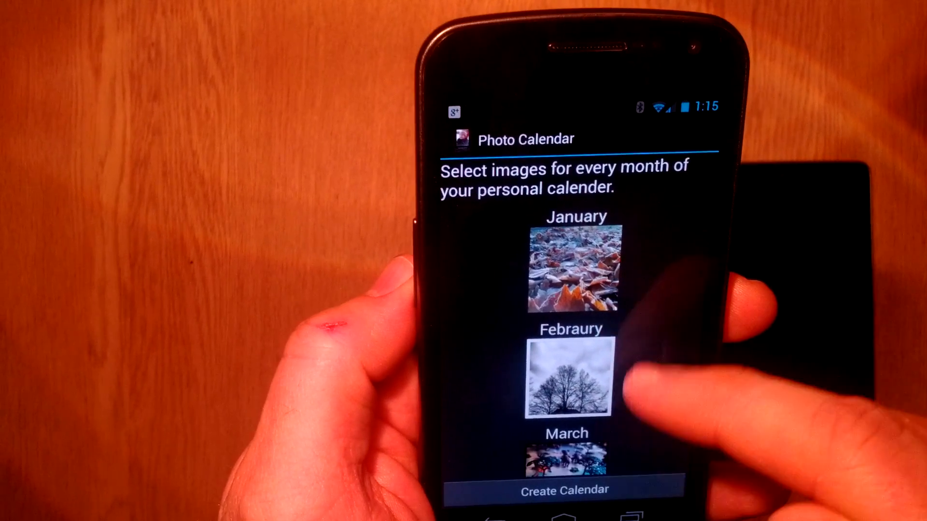
pyautogui.scroll(-3)
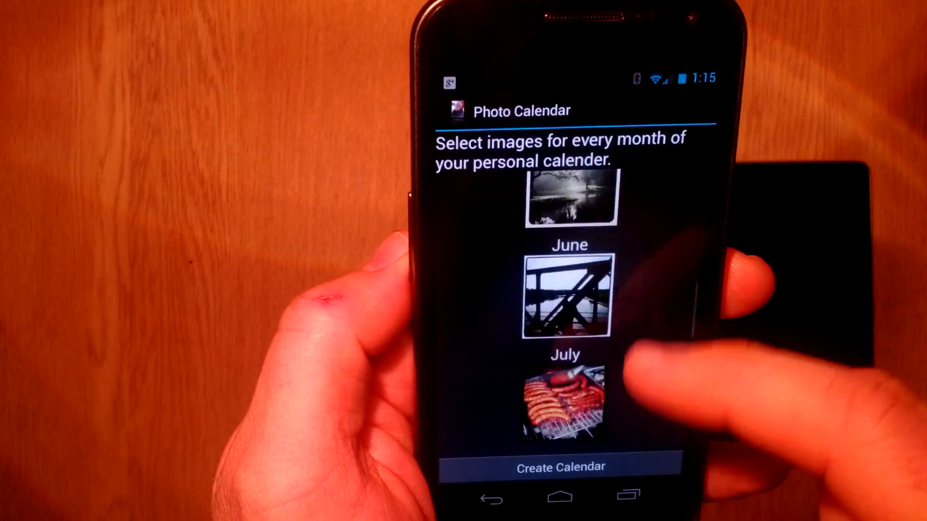
pyautogui.scroll(-3)
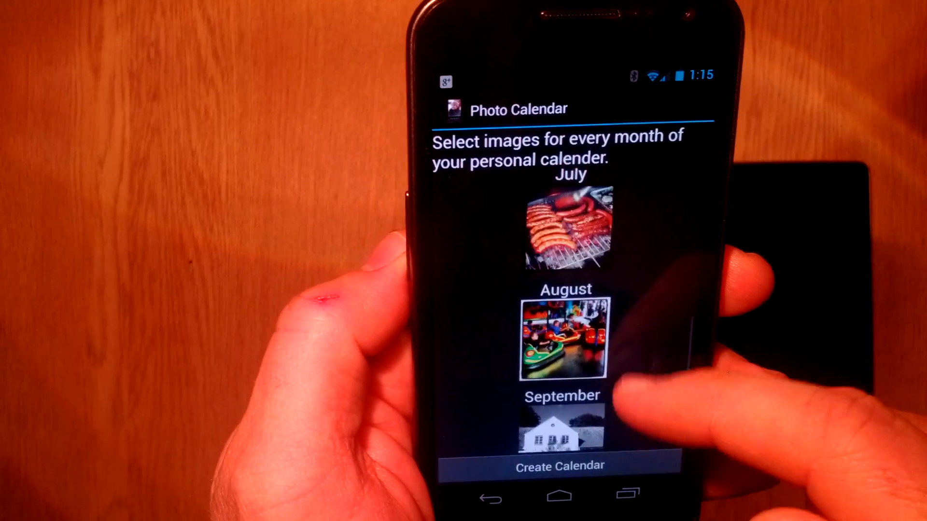
pyautogui.scroll(-3)
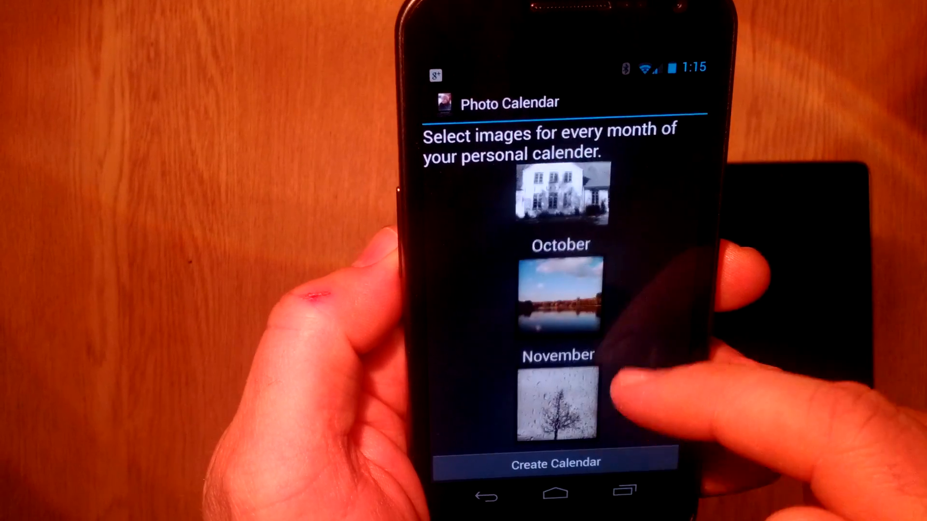
pyautogui.scroll(-3)
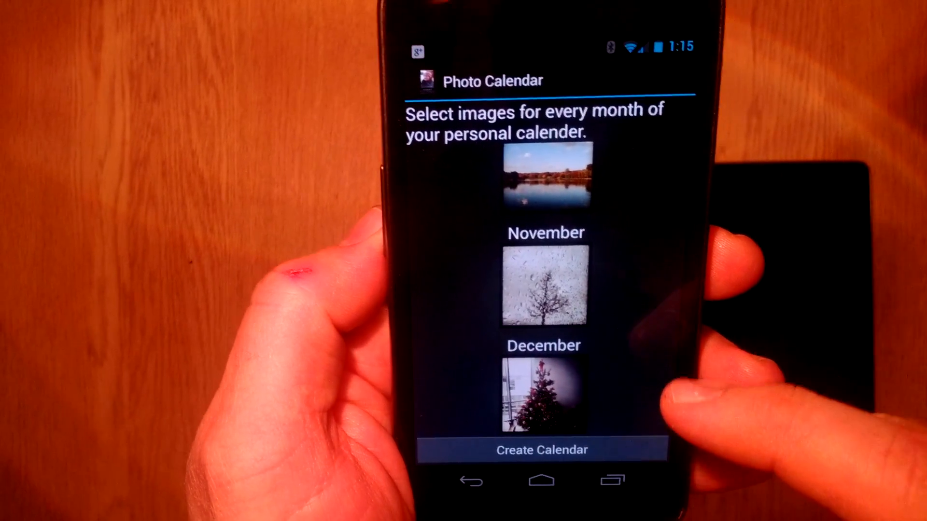
pyautogui.scroll(-3)
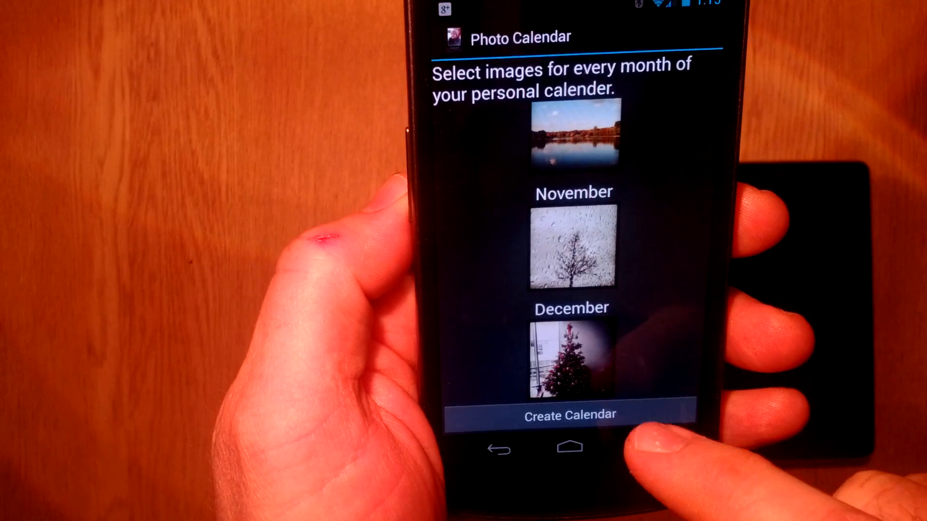
# Create the calendar from the twelve chosen photos and note its booking code.
pyautogui.click(570, 414)
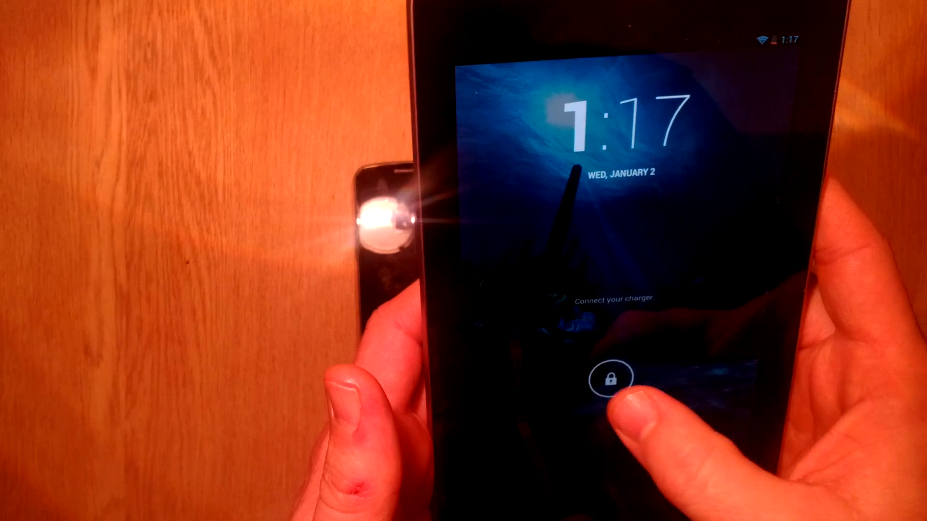
# Unlock the tablet and place the Photo Calendar widget on its home screen from the Widgets list.
pyautogui.click(612, 379)
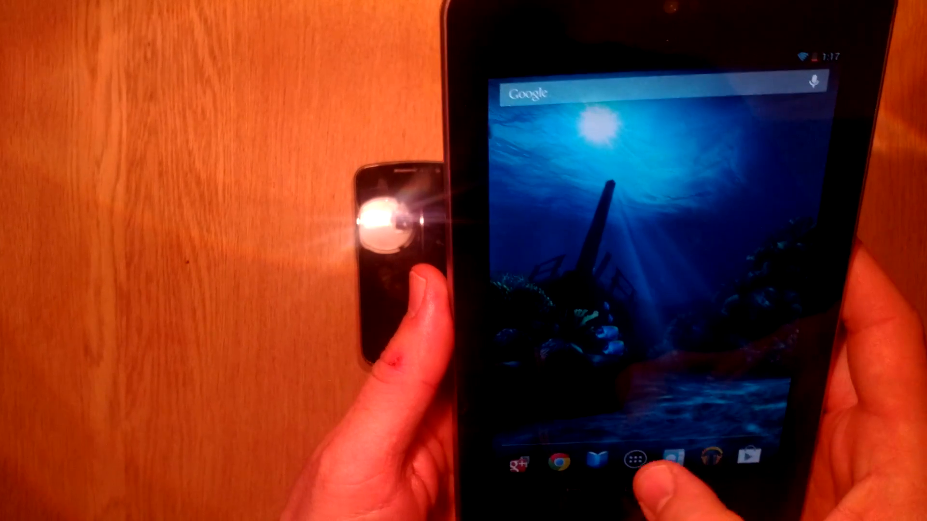
pyautogui.click(632, 460)
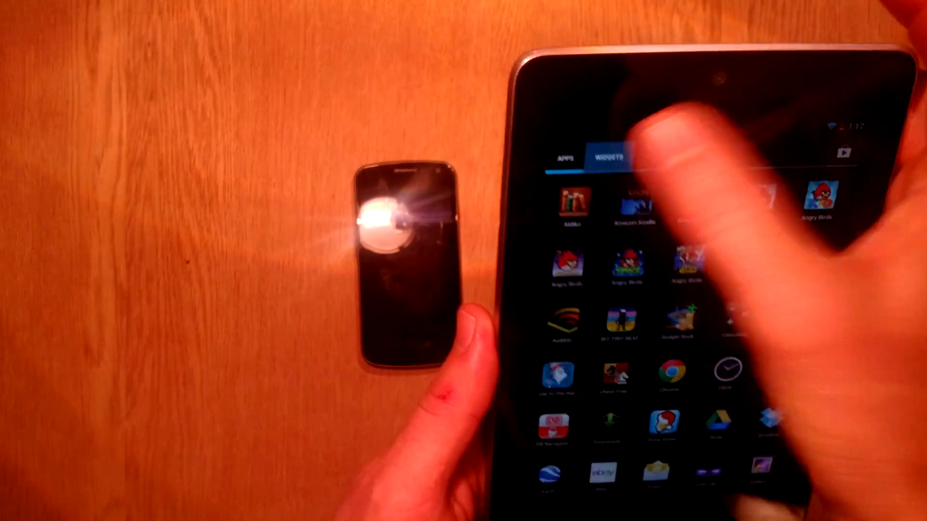
pyautogui.click(609, 157)
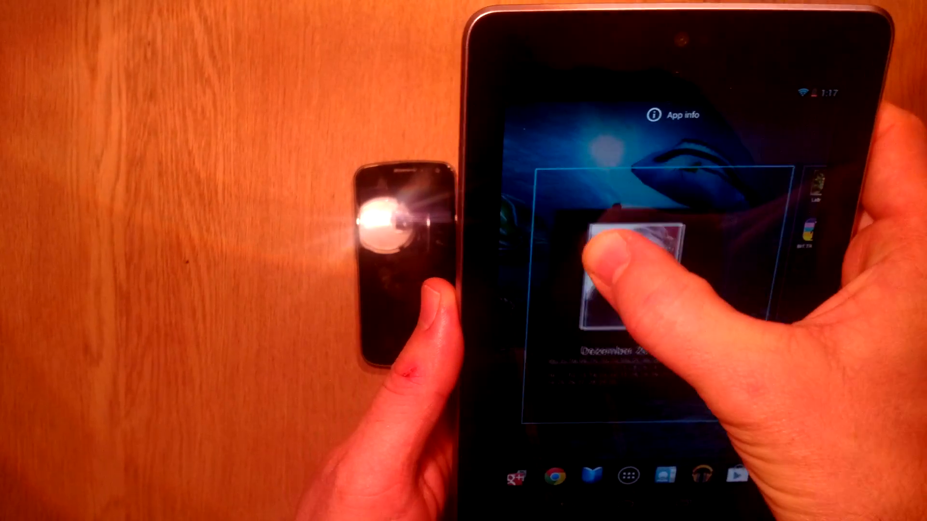
pyautogui.click(630, 278)
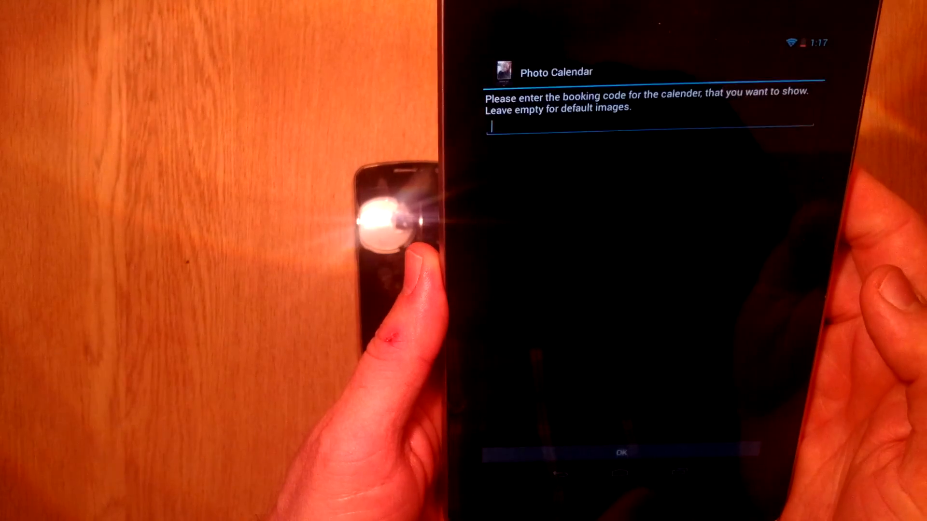
# Enter the phone's booking code into the widget prompt and confirm to load the calendar.
pyautogui.click(649, 127)
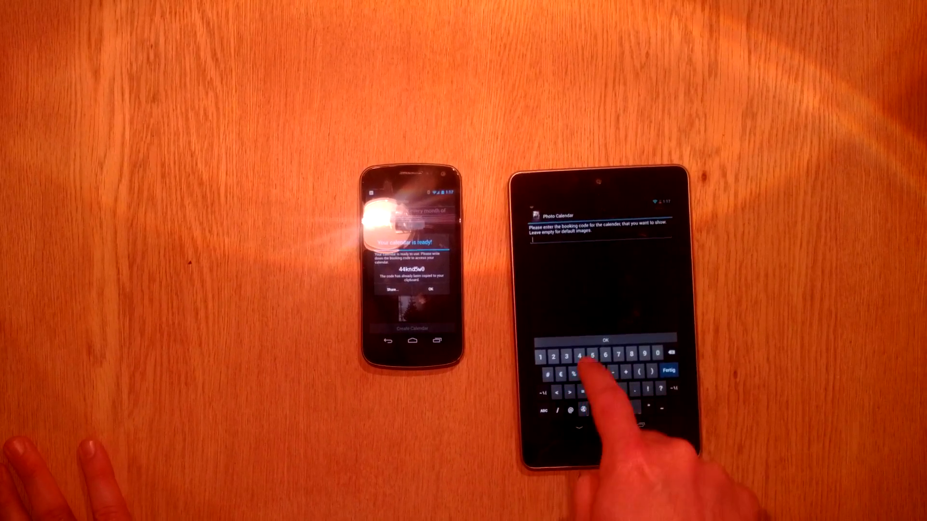
pyautogui.write('44k')
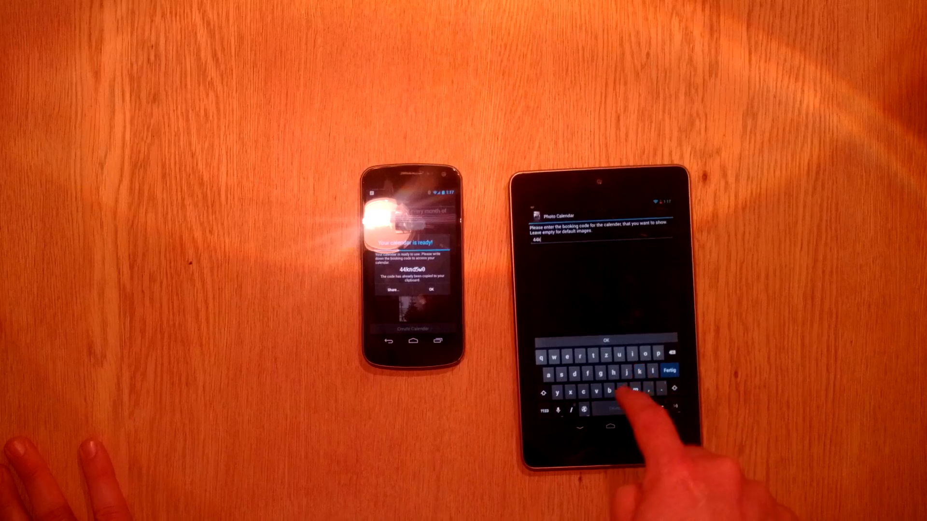
pyautogui.write('nd')
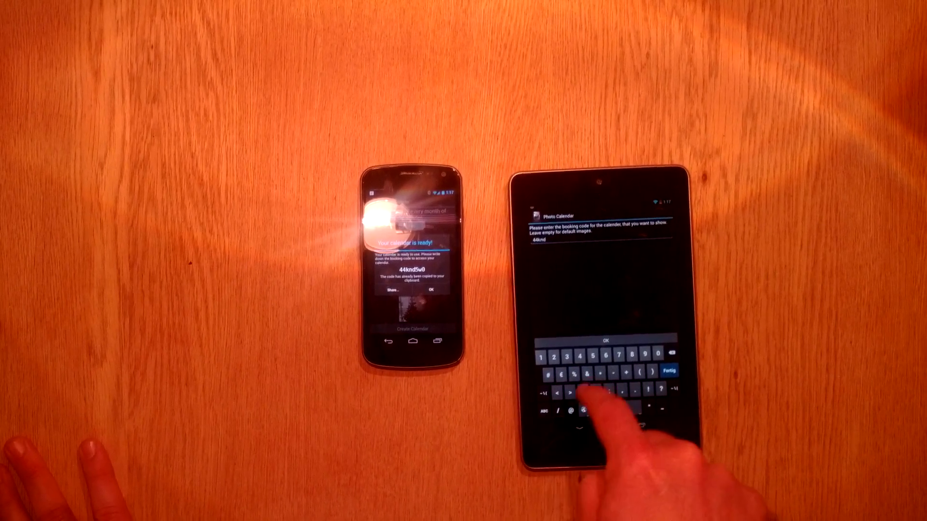
pyautogui.click(541, 411)
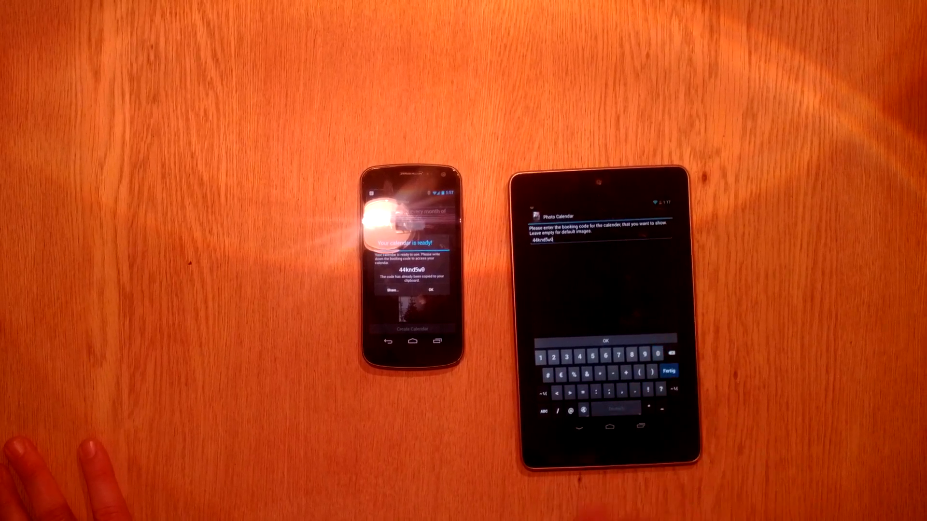
pyautogui.click(668, 371)
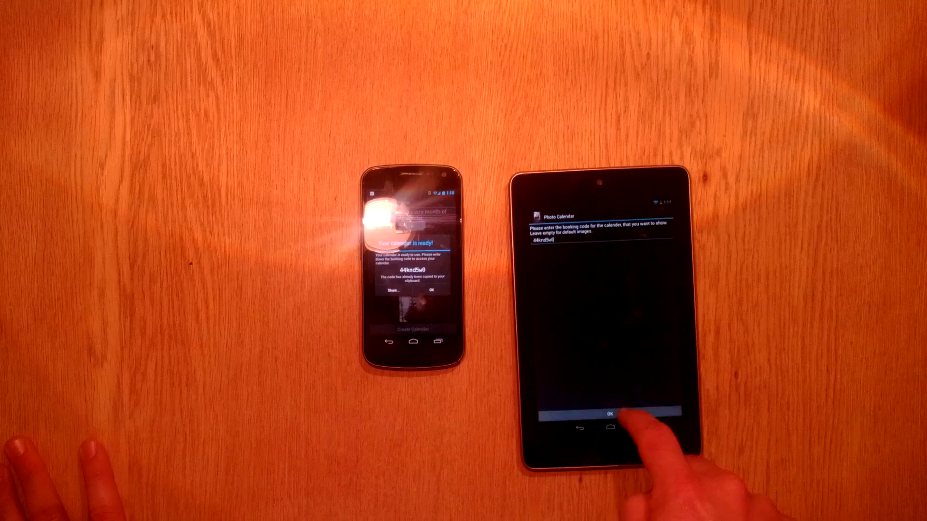
pyautogui.click(612, 413)
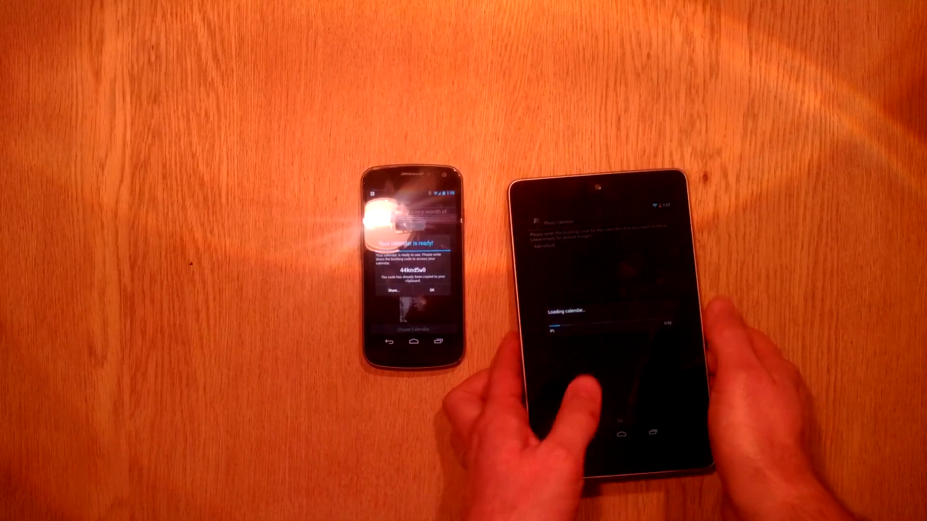